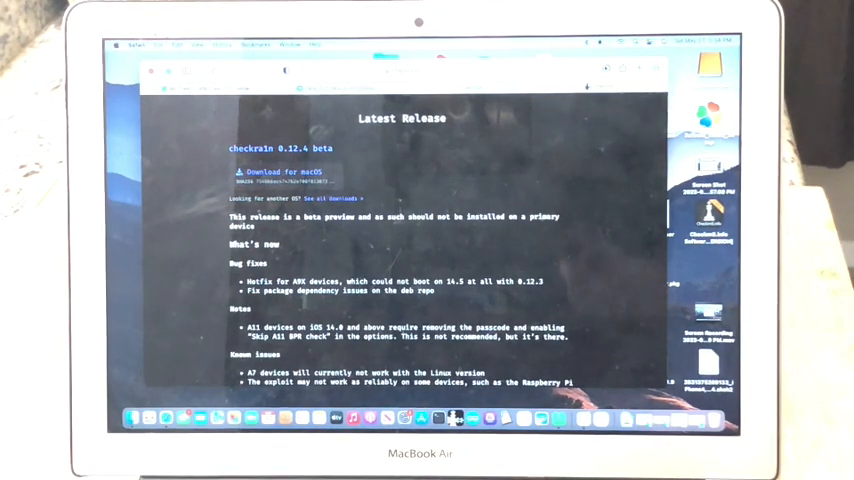
Step: Download the checkra1n 0.12.4 beta release for macOS from its release page
click(636, 69)
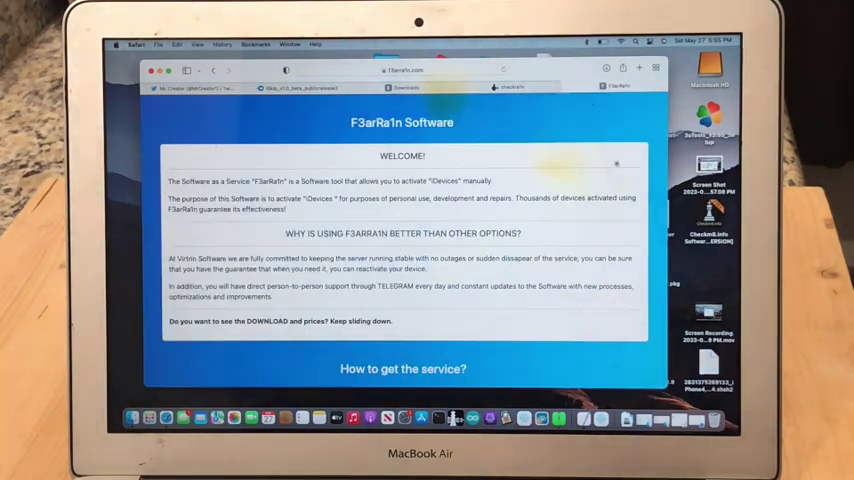
Step: Download the macOS version of the F3arRa1n tool from 'How to get the service?'
scroll(down, 3)
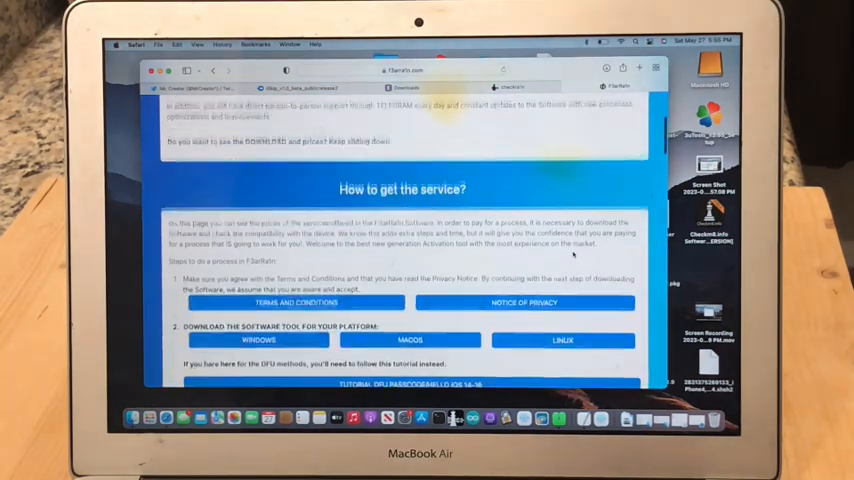
scroll(down, 3)
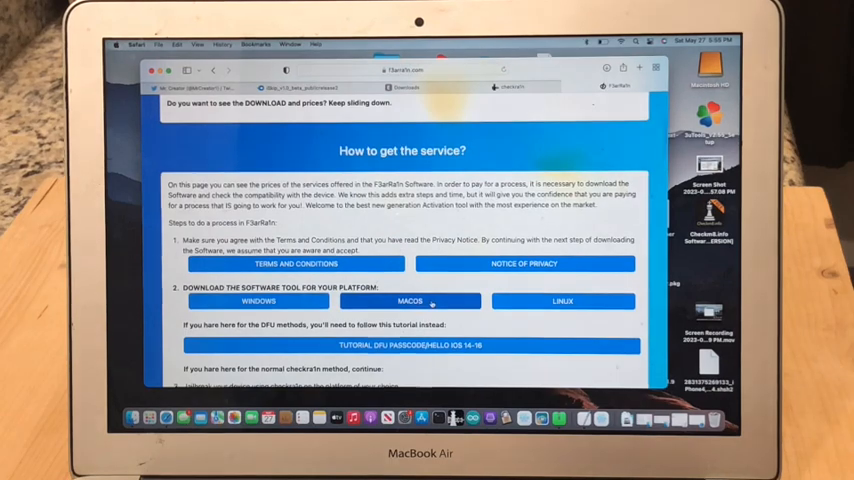
click(424, 301)
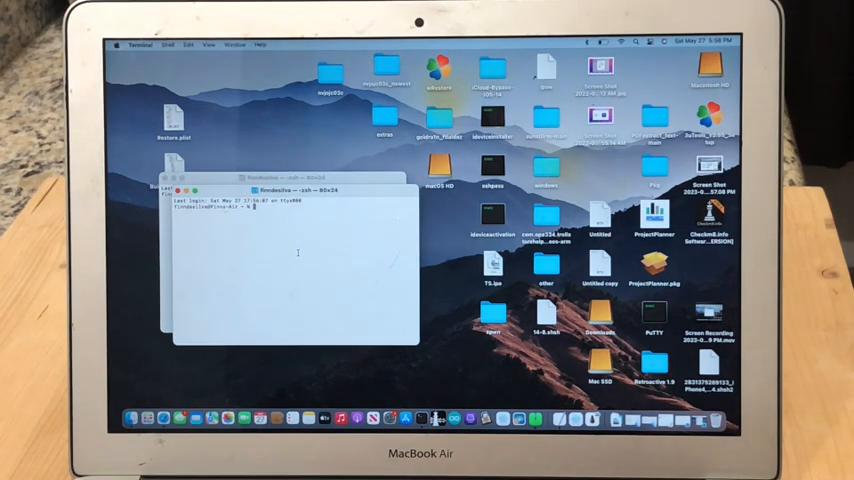
Step: Open a new Terminal window from the Shell menu
click(169, 44)
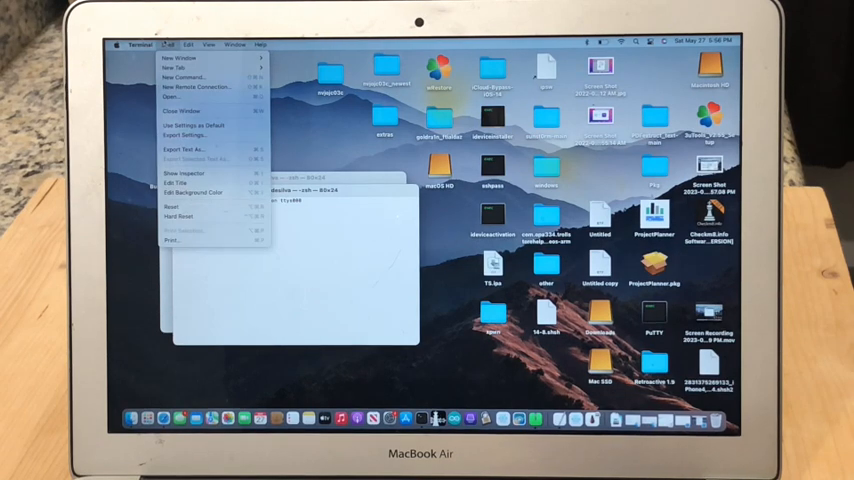
click(172, 63)
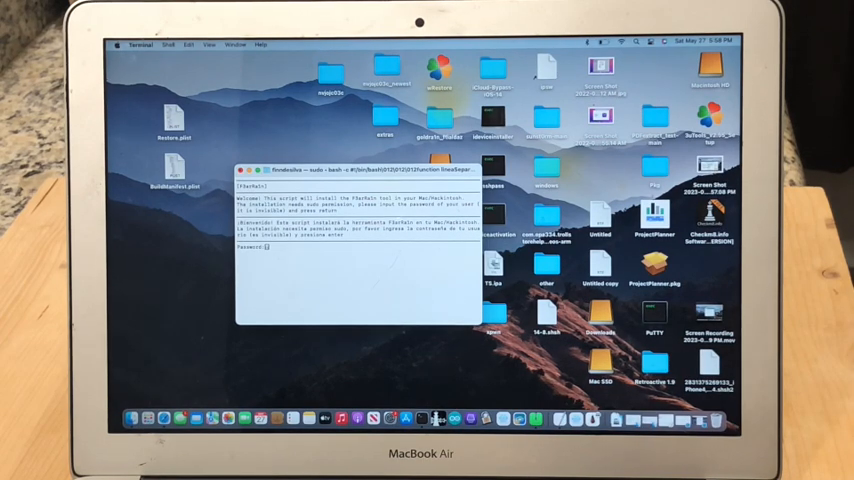
Step: Submit the Mac administrator password to the running F3arRa1n install script
key(Return)
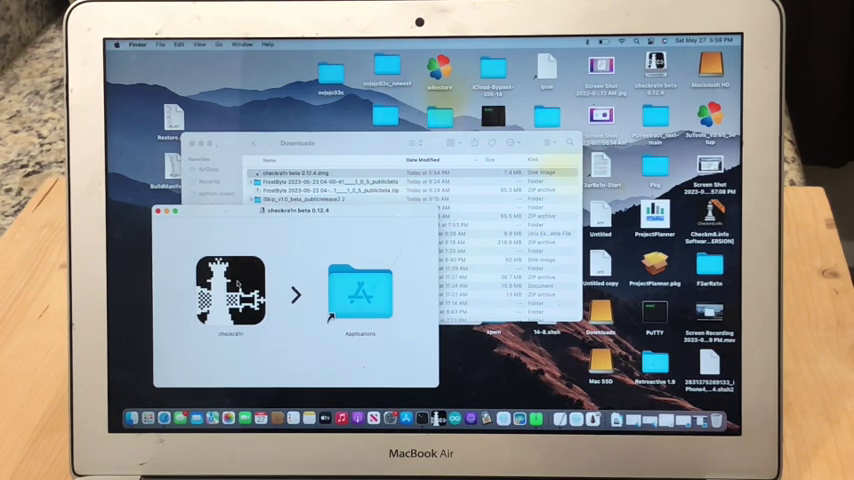
Step: Bring up the context menu for the checkra1n app in the disk image
right_click(228, 290)
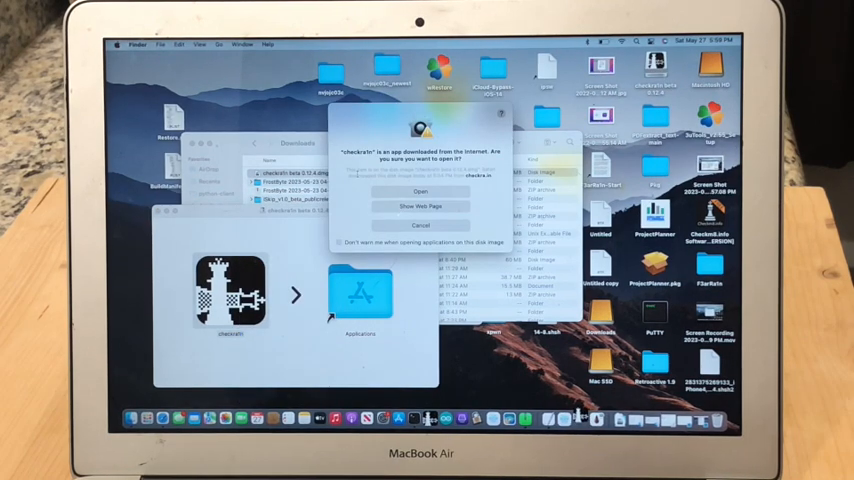
Step: Confirm opening checkra1n and accept the unconfirmed iOS version warning
click(411, 189)
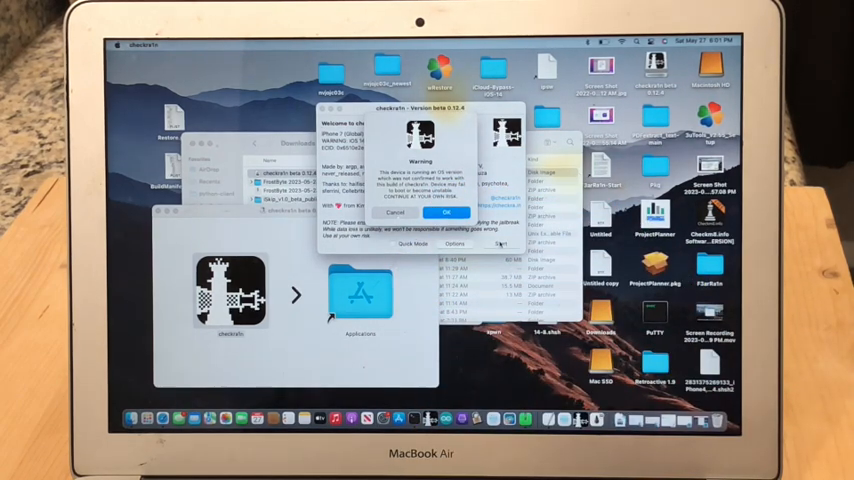
click(445, 212)
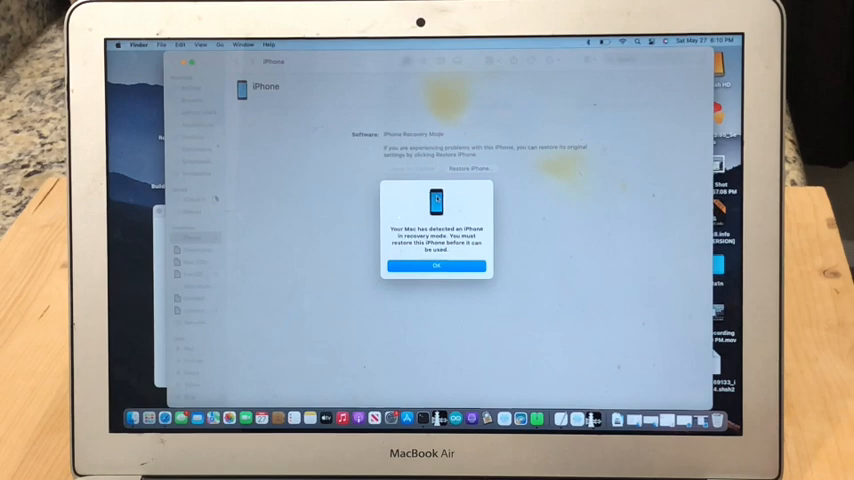
Step: Dismiss Finder's alert that the recovery-mode iPhone must be restored
click(440, 266)
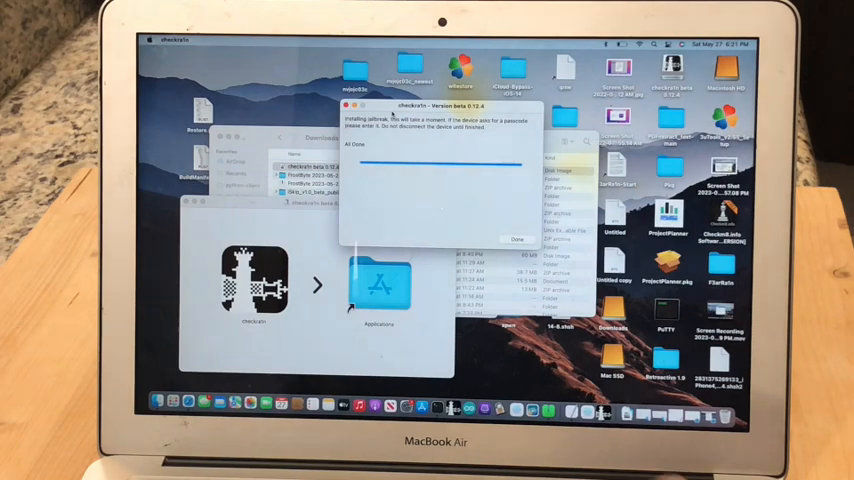
Step: Close the checkra1n window after it reports All Done
click(516, 239)
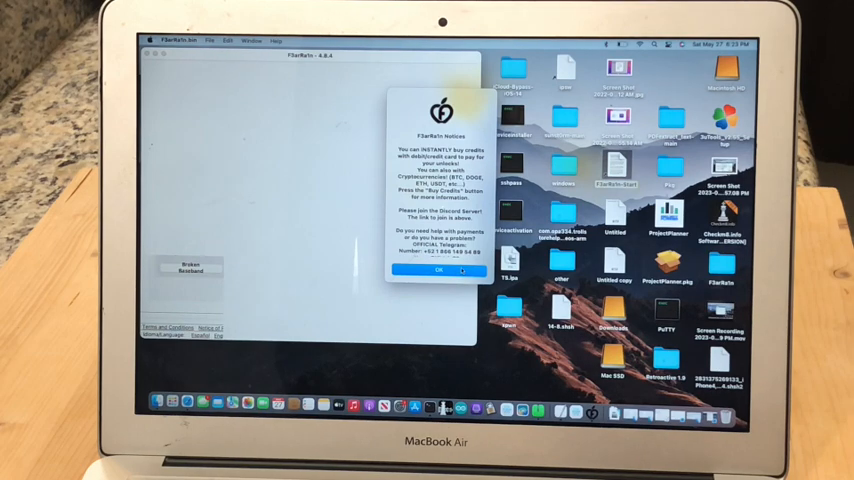
Step: Dismiss the F3arRa1n 4.8.4 notices about credits and Discord
click(439, 271)
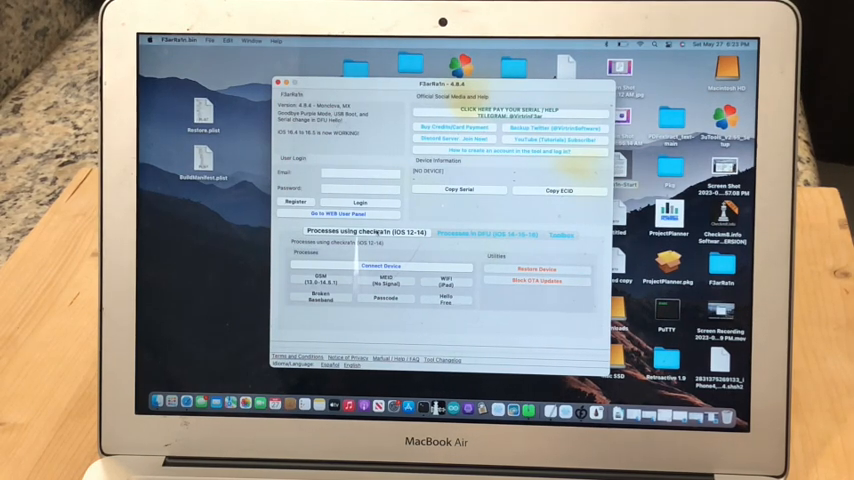
Step: View the 'Processes in DFU' tab, then return to 'Processes using checkra1n'
click(502, 235)
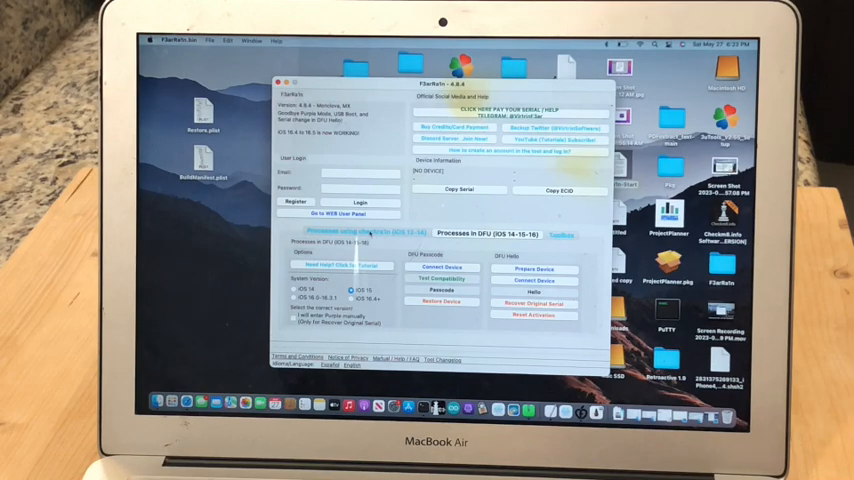
click(352, 233)
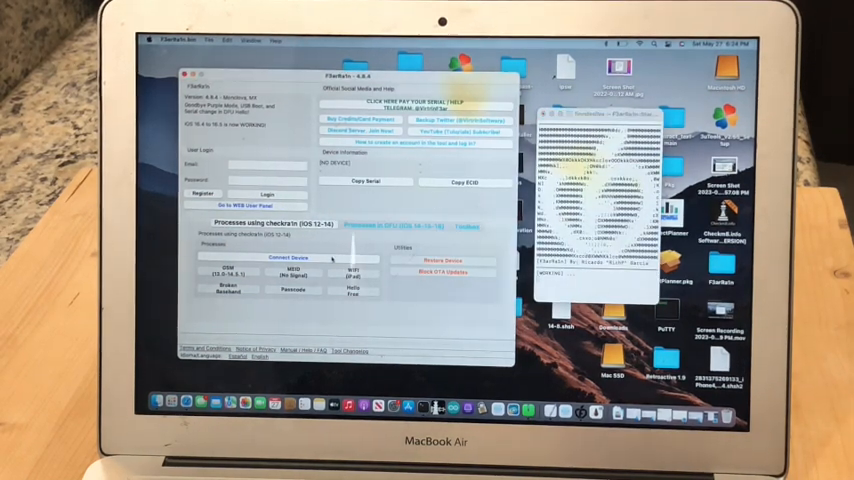
Step: Connect the jailbroken iPhone and acknowledge the alert requiring an account login
click(280, 258)
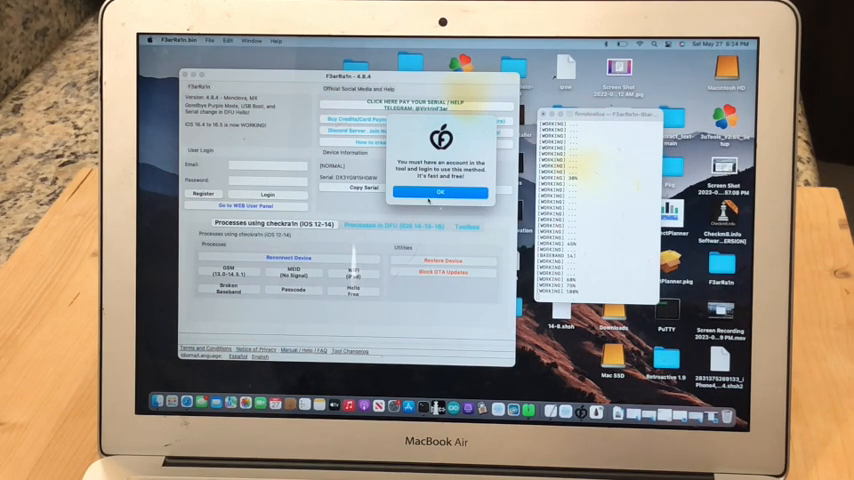
click(438, 192)
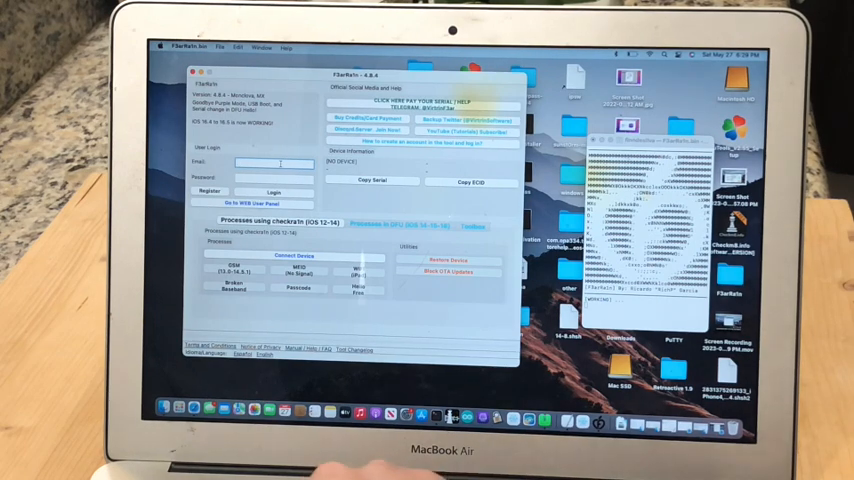
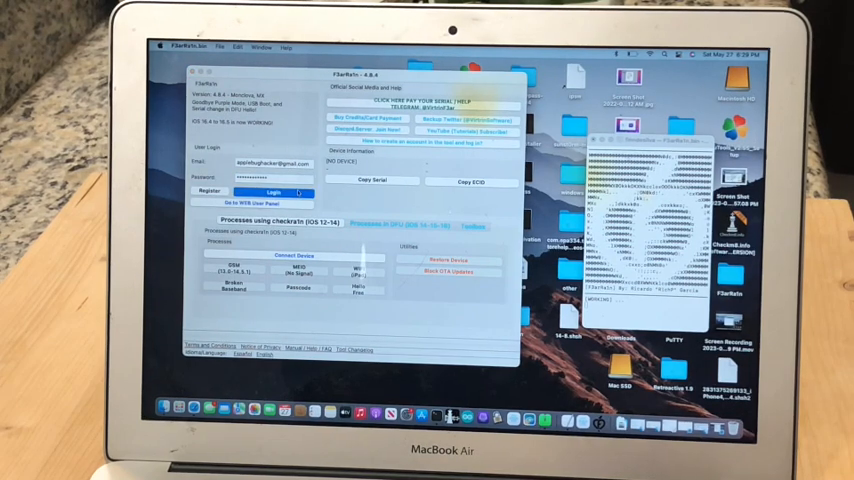
click(274, 192)
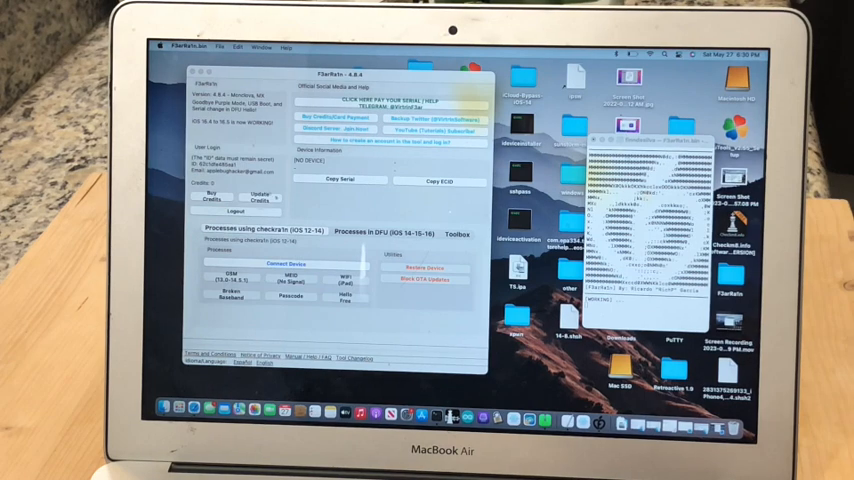
click(385, 235)
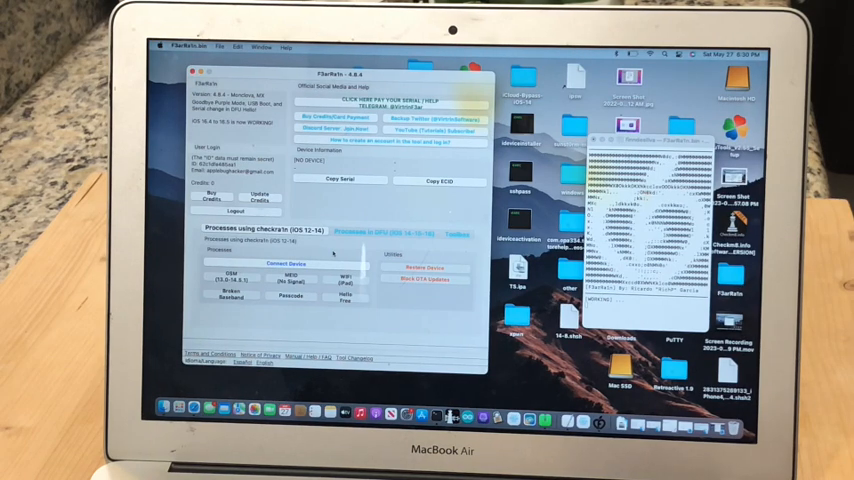
Step: Run Hello Free on the iPhone and dismiss the Activated! message
click(288, 263)
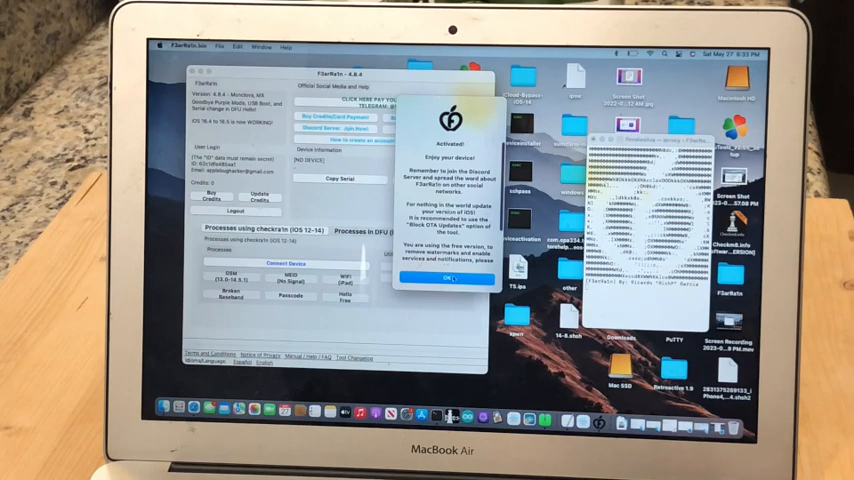
click(446, 278)
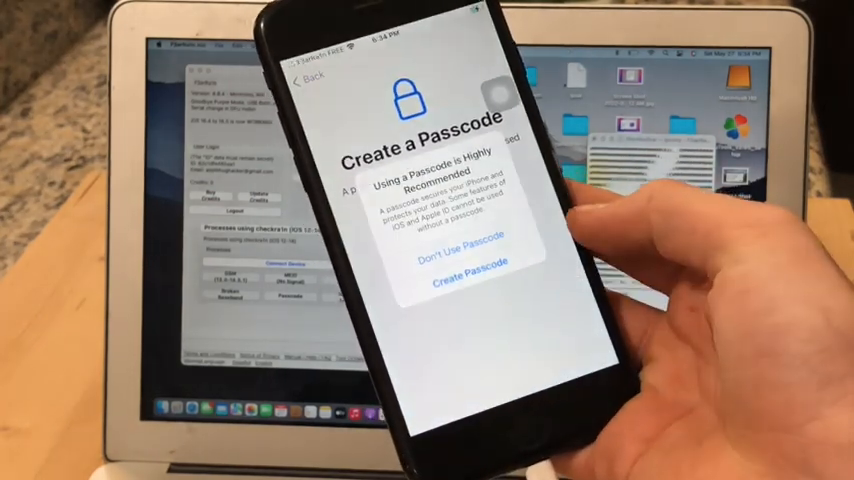
Step: Skip the passcode, then swipe to the second home screen page showing checkra1n
click(468, 280)
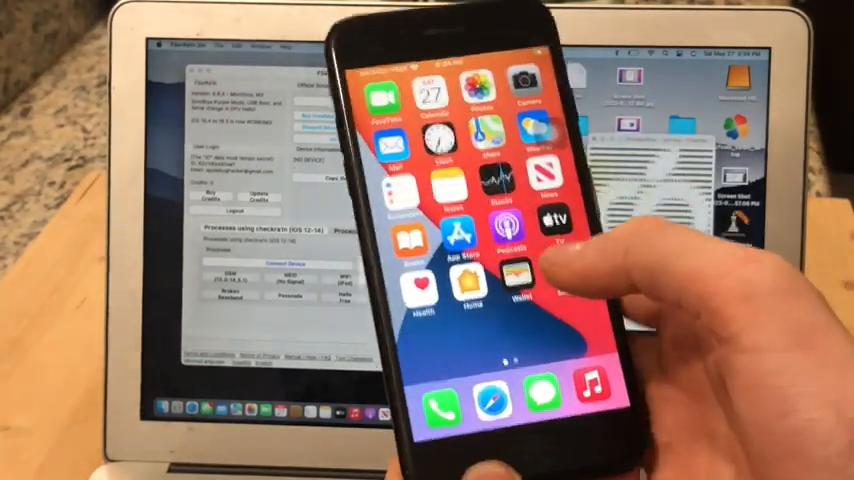
scroll(left, 3)
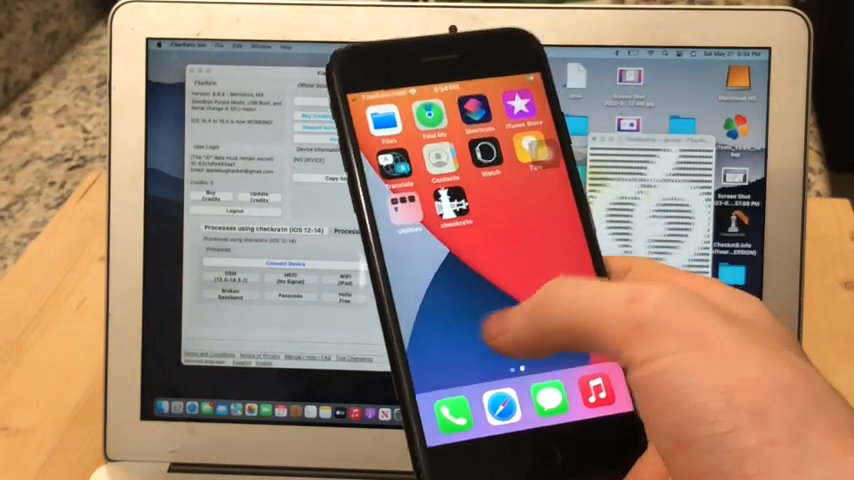